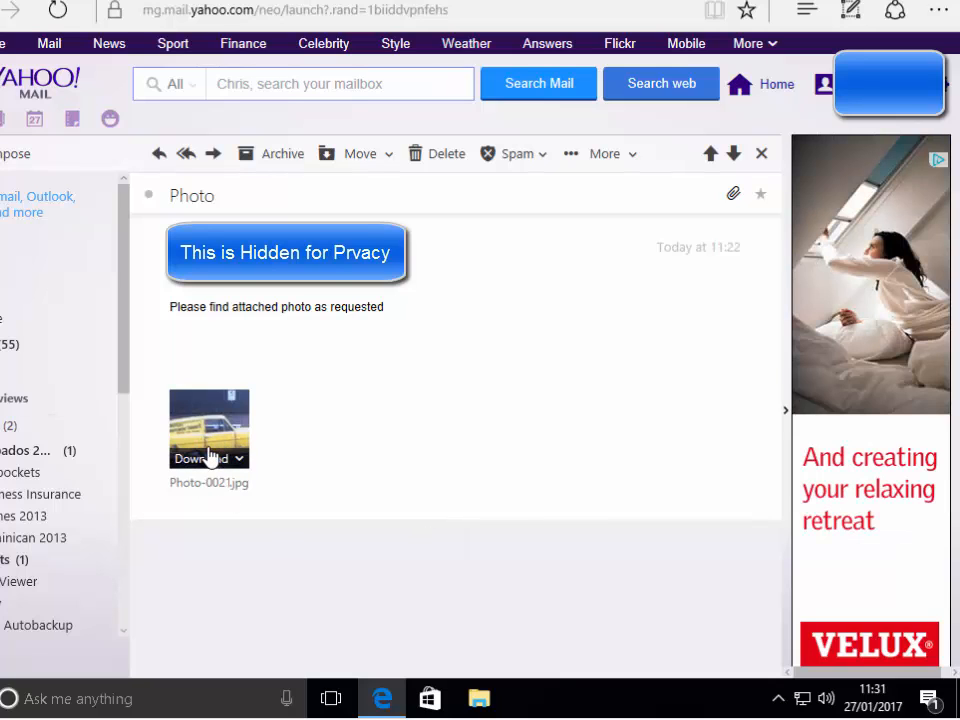
pyautogui.moveTo(209, 430)
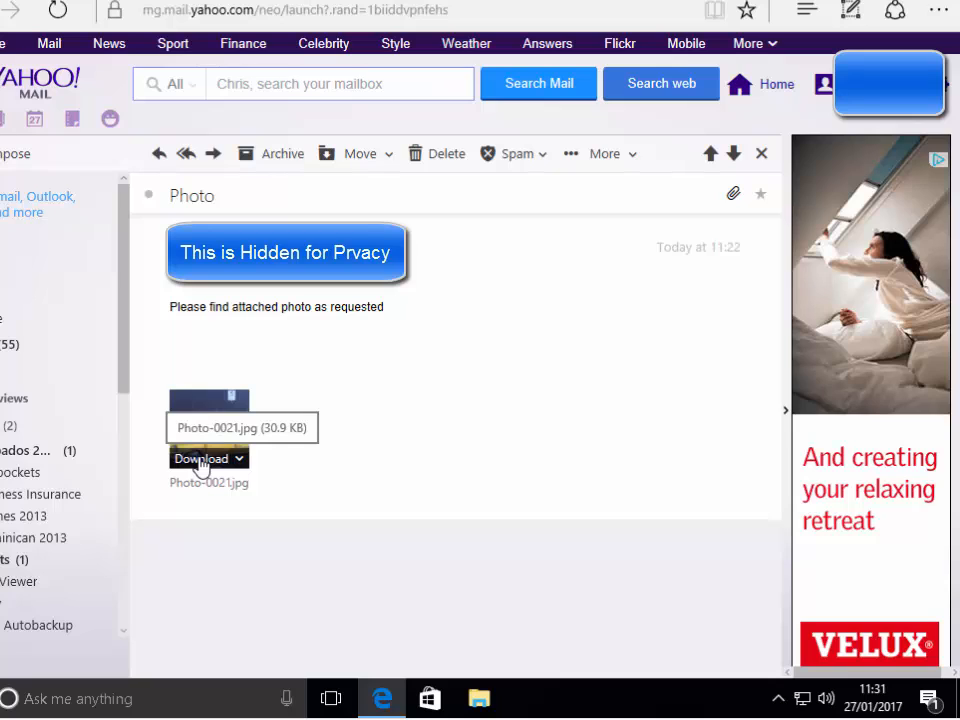
# Download the Photo-0021.jpg attachment from the email.
pyautogui.click(202, 458)
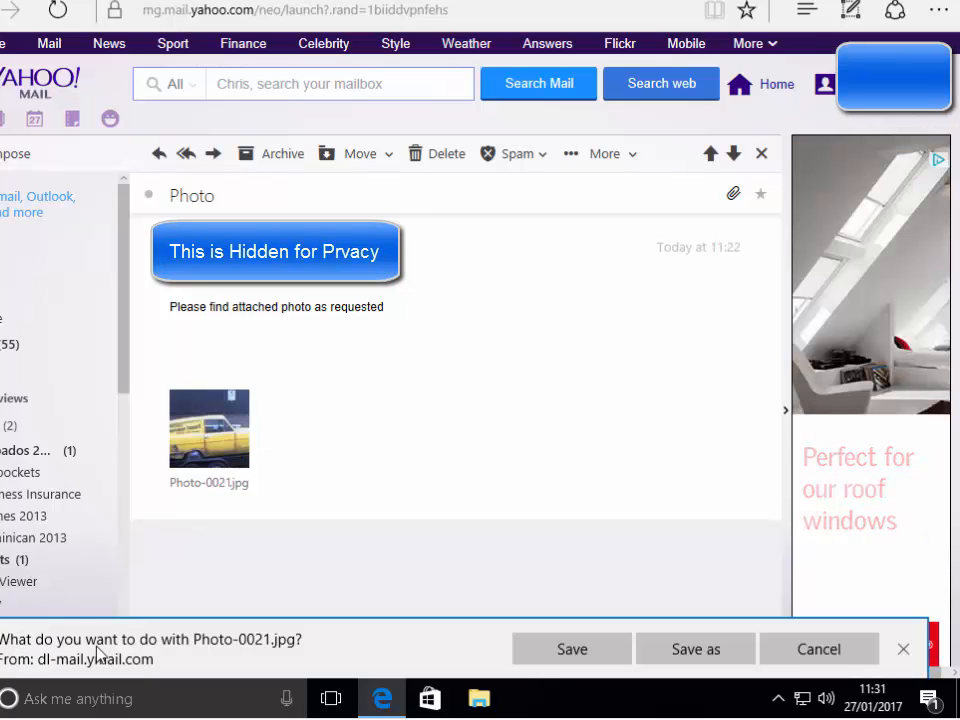
pyautogui.moveTo(280, 653)
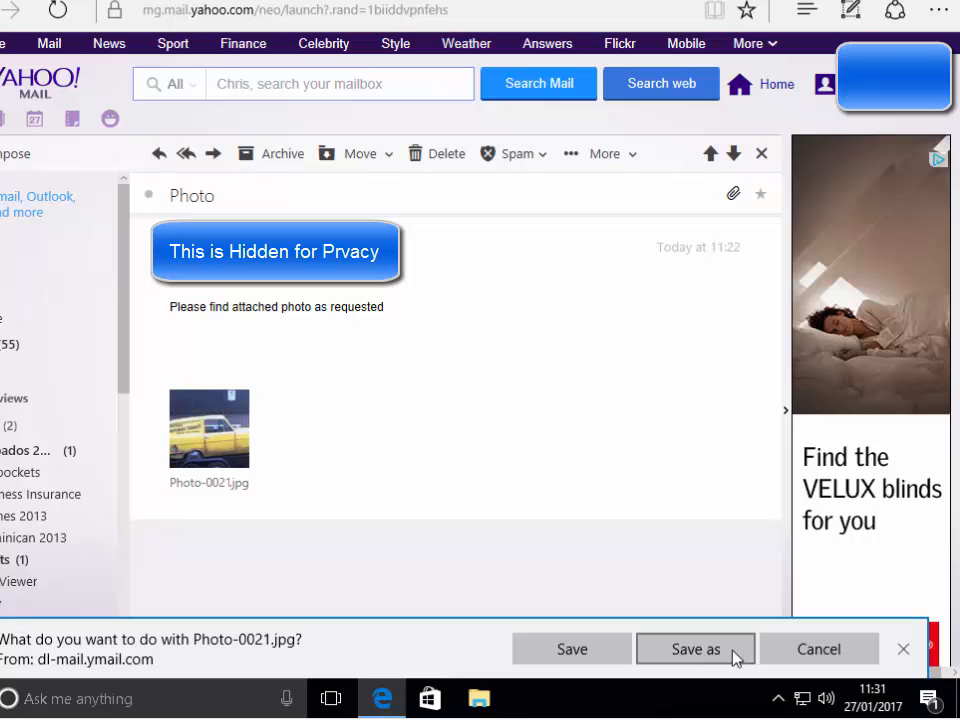
# Save Photo-0021 into the Pictures folder via Save as.
pyautogui.click(695, 649)
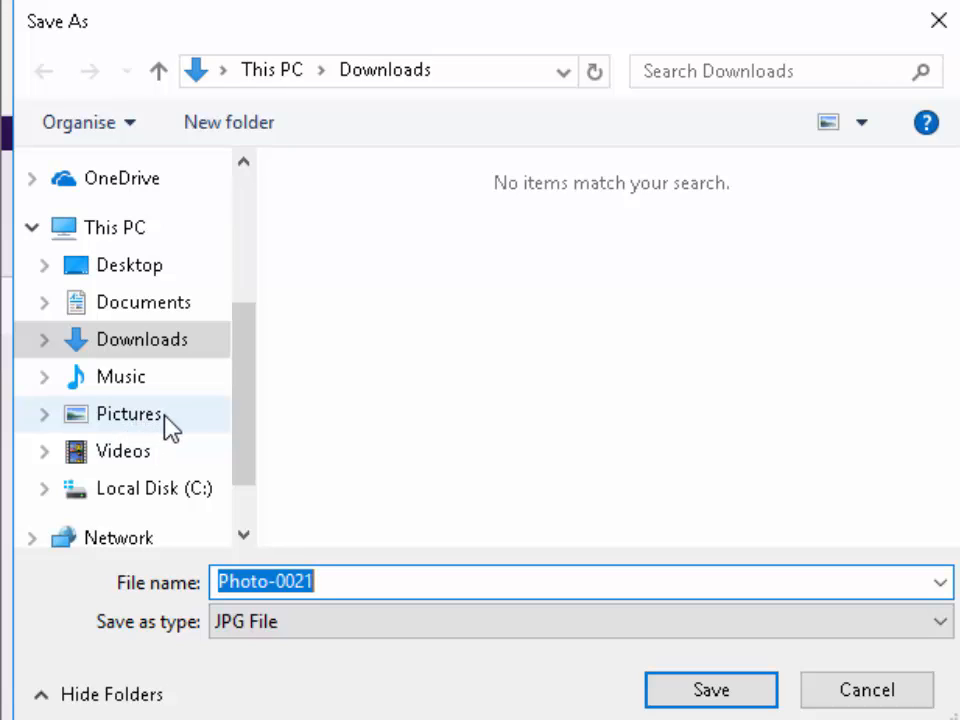
pyautogui.moveTo(160, 425)
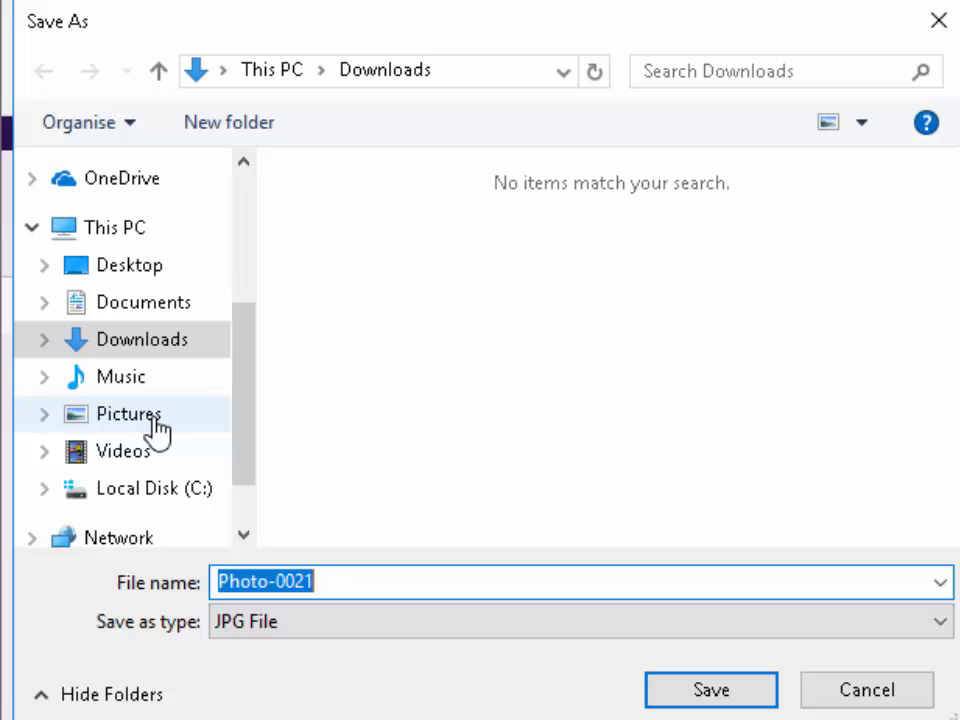
pyautogui.click(128, 414)
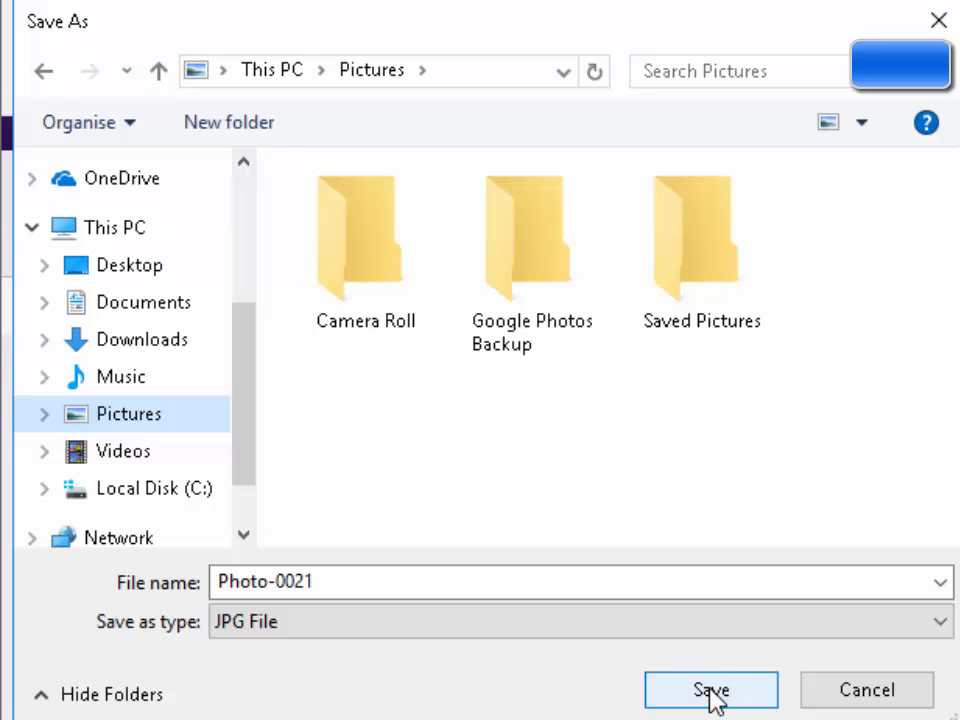
pyautogui.click(711, 690)
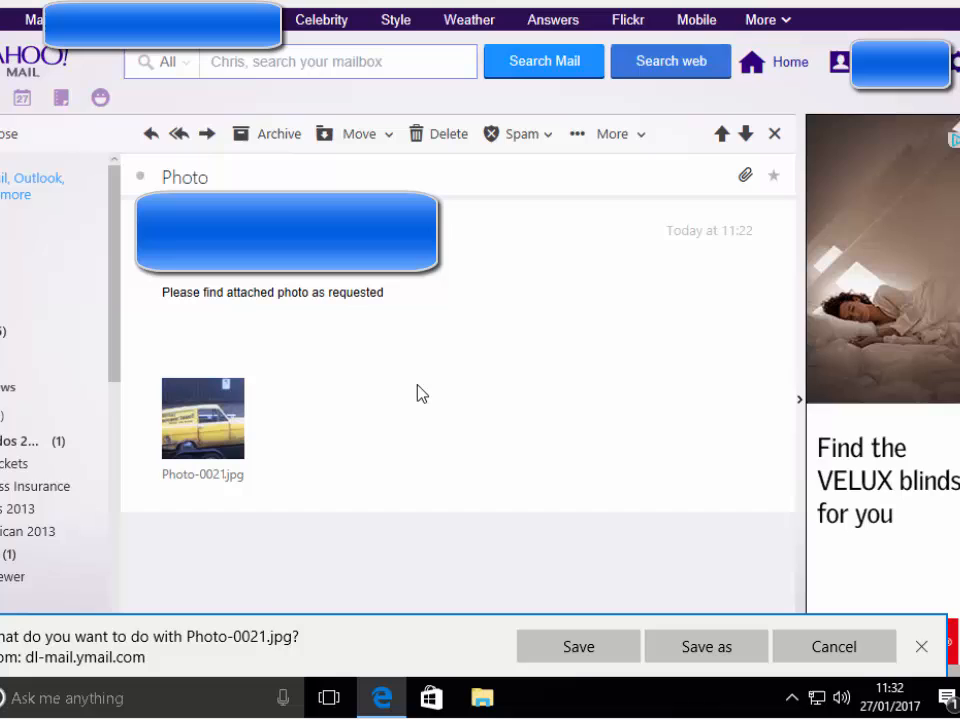
# Move the Yahoo Mail browser window out of the way to show the desktop.
pyautogui.click(578, 646)
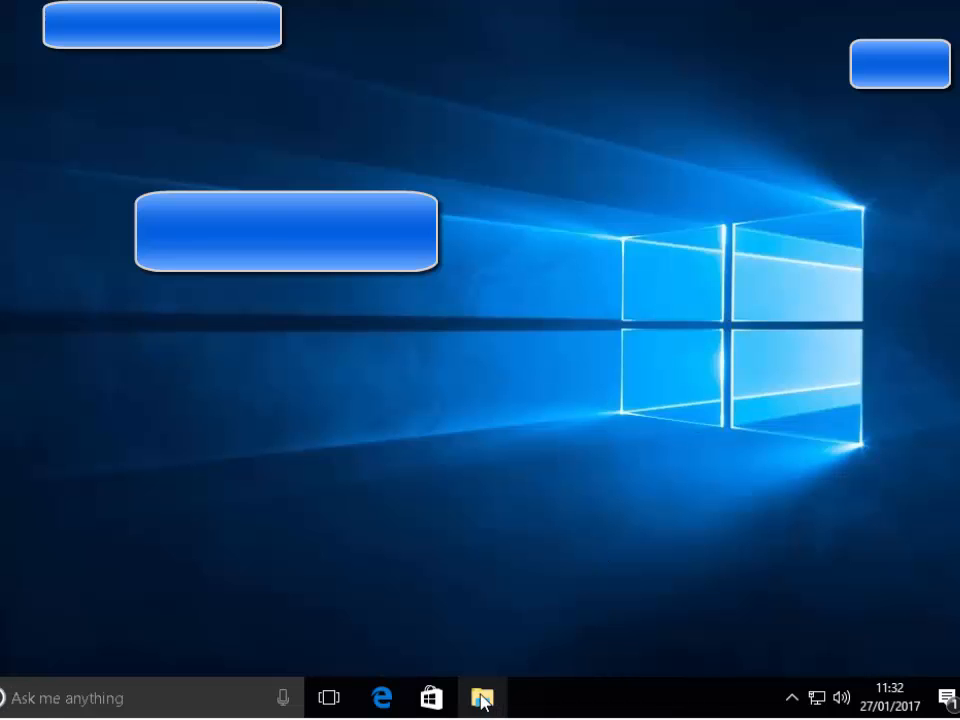
# Open Pictures in File Explorer and select the saved Photo-0021 image.
pyautogui.click(482, 697)
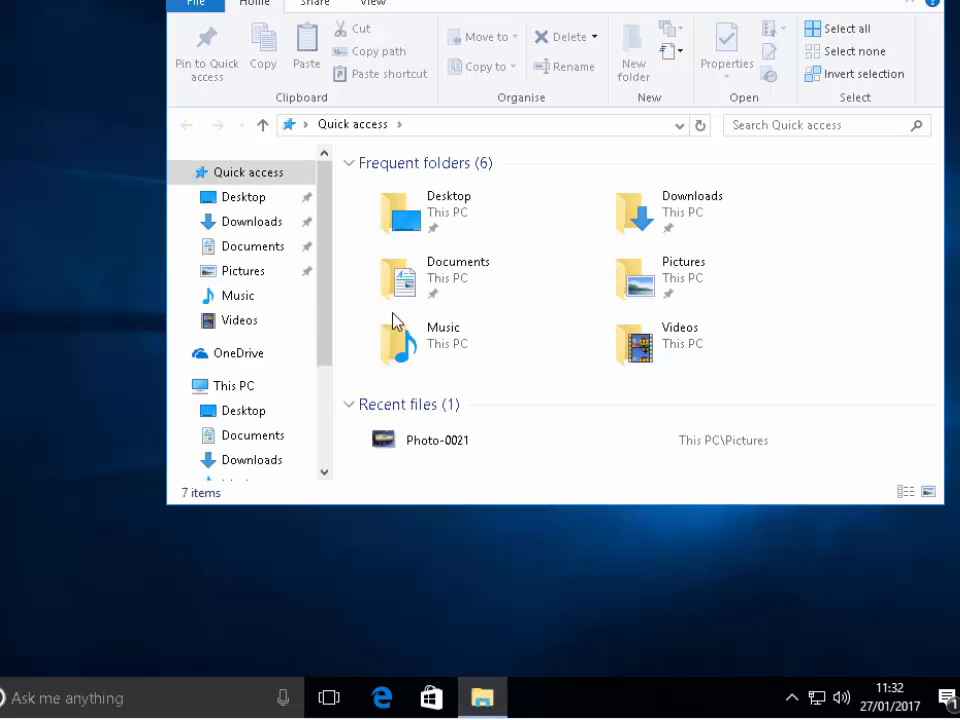
pyautogui.click(243, 271)
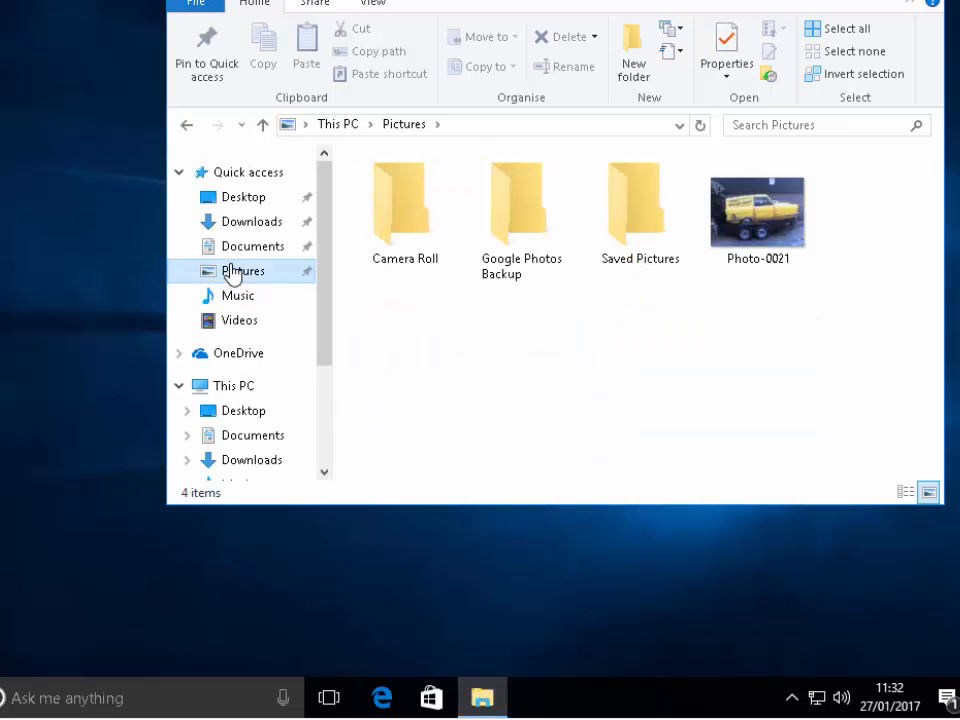
pyautogui.click(757, 208)
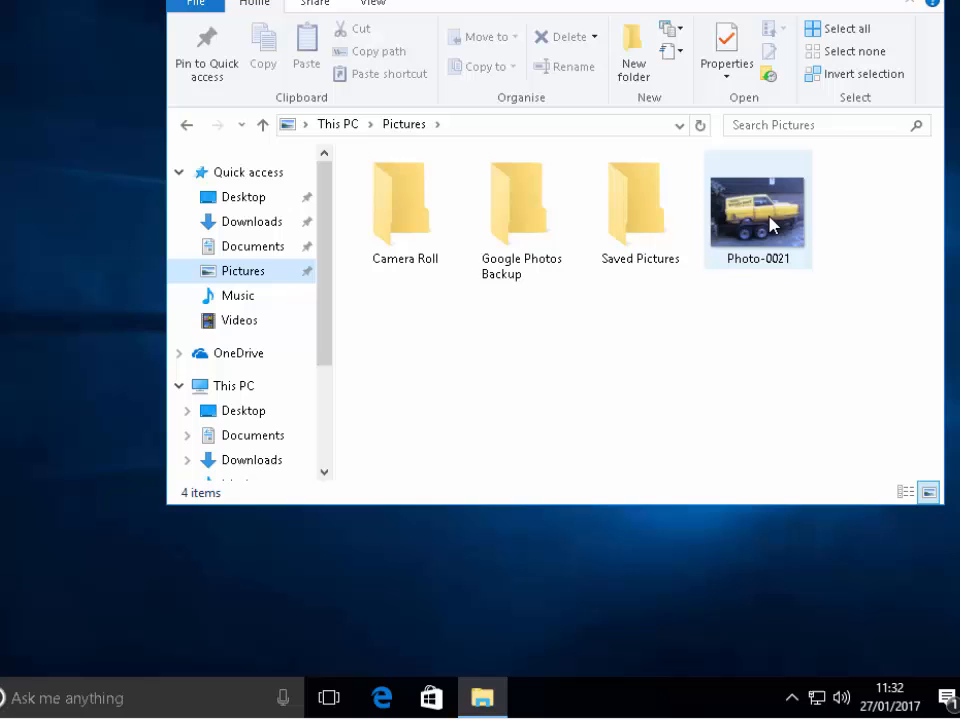